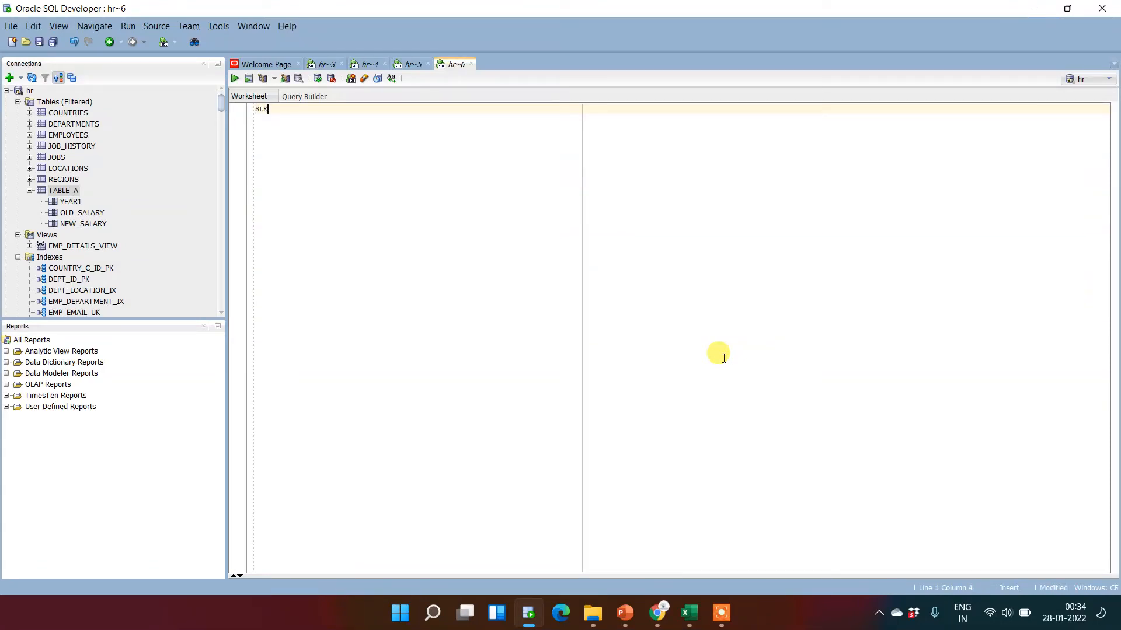
Step: Write SELECT * FROM employees in the worksheet, completing the table name from autocomplete
{"action": "type", "text": "ECT"}
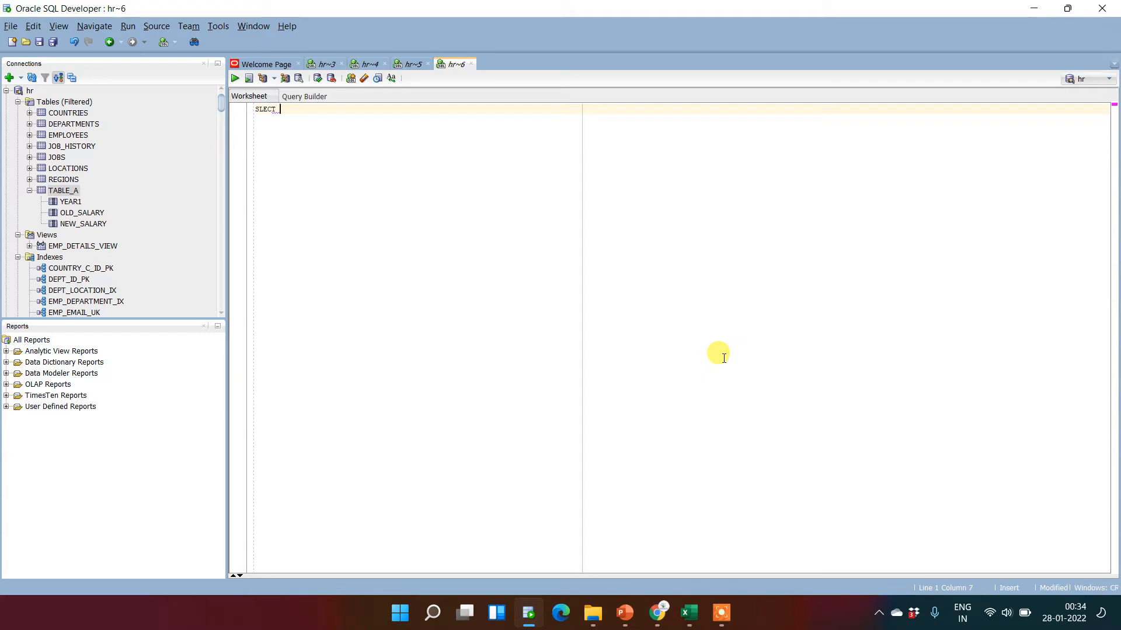
{"action": "key", "text": "BackSpace"}
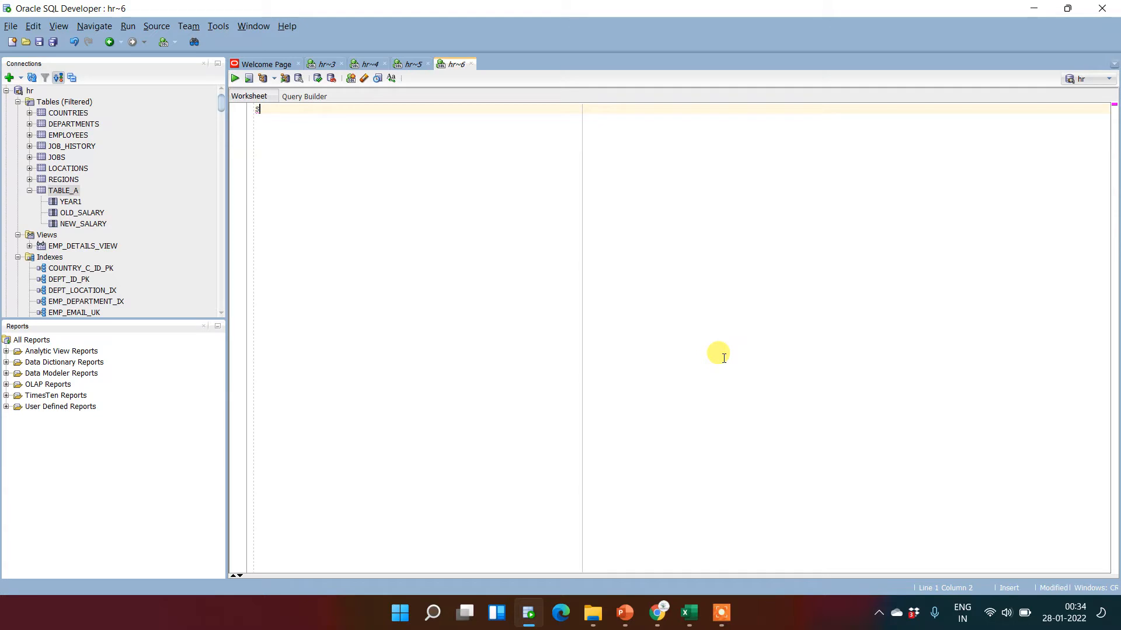
{"action": "type", "text": "ELECT"}
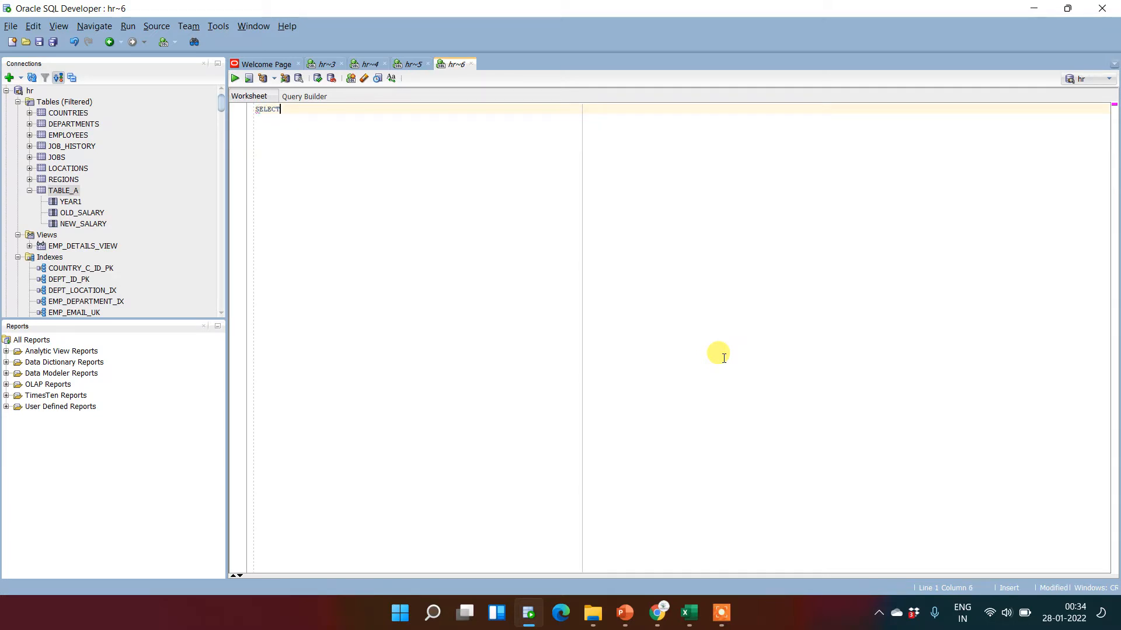
{"action": "type", "text": "*"}
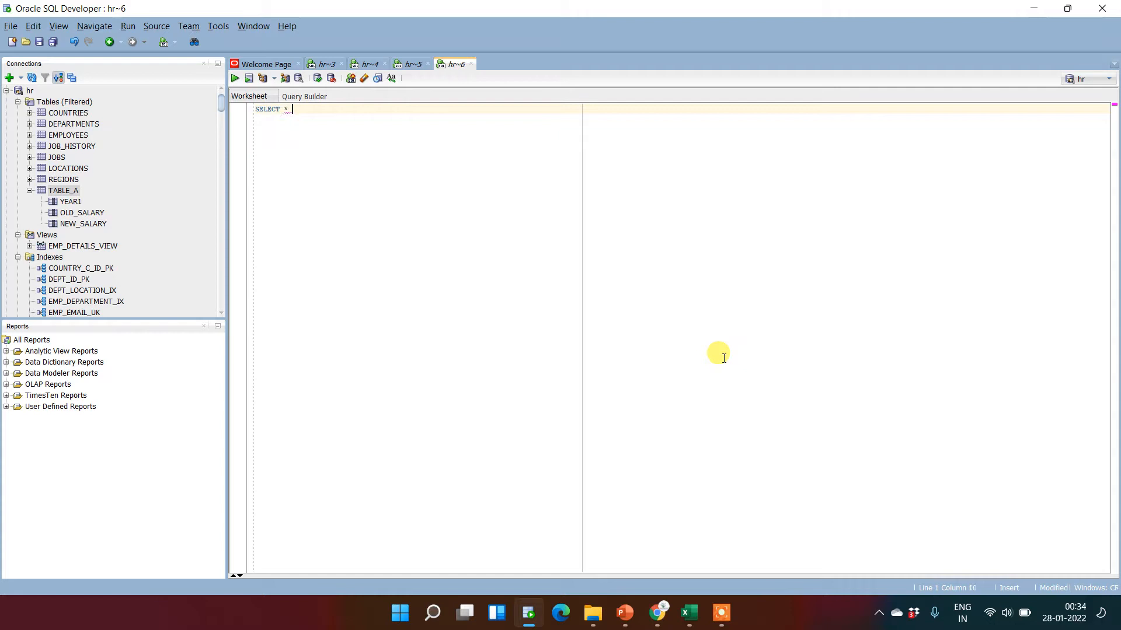
{"action": "type", "text": "FROM EMPL"}
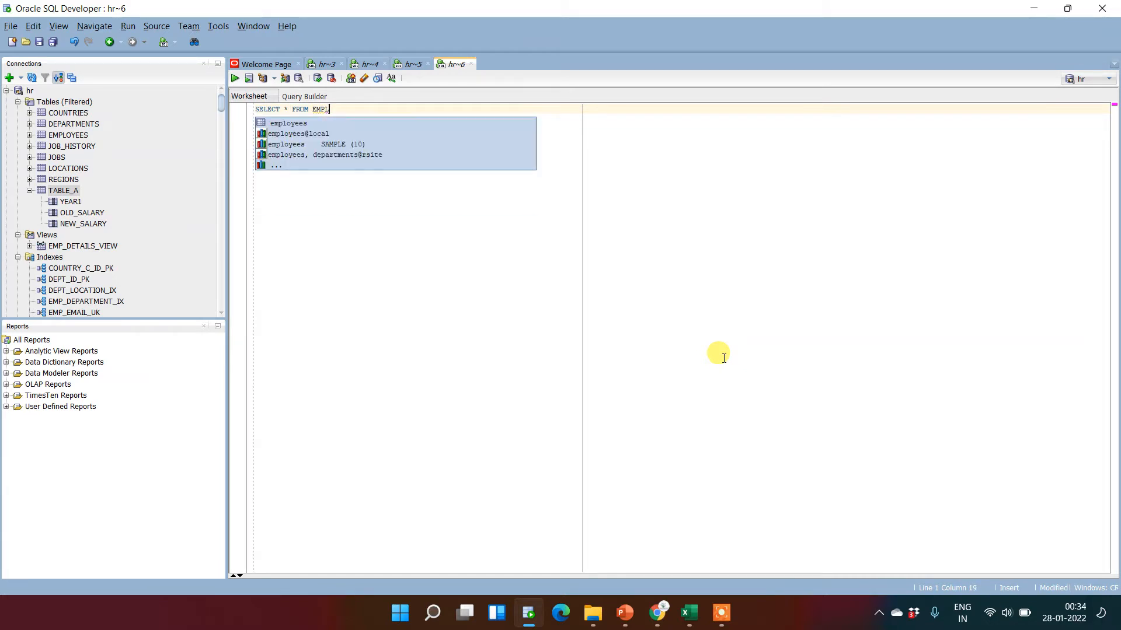
{"action": "left_click", "coordinate": [288, 123]}
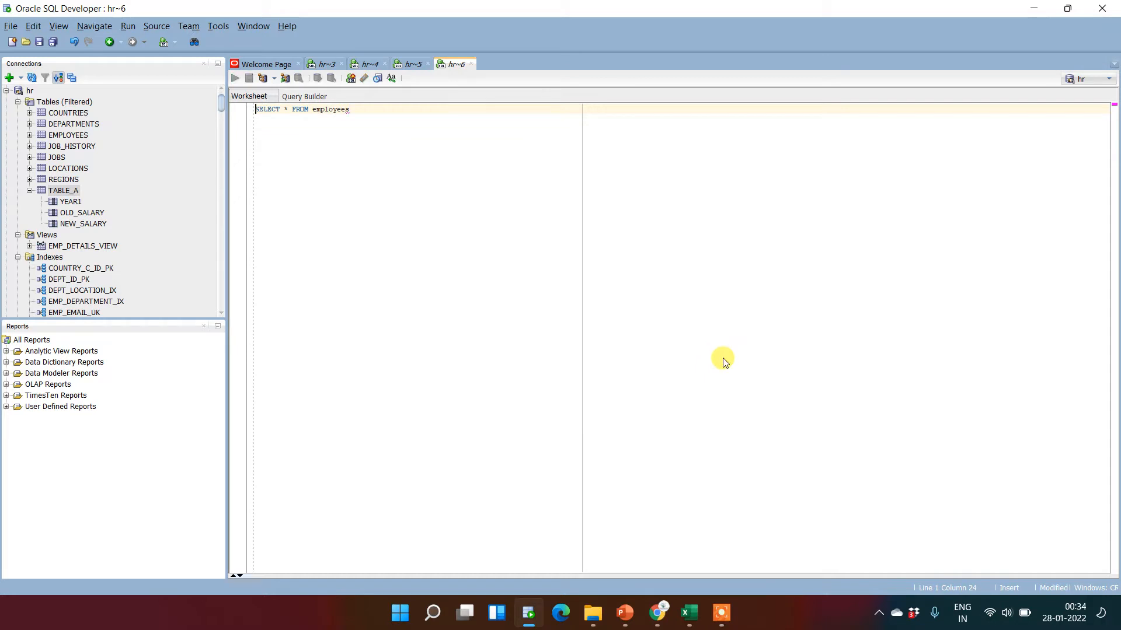
Step: Run the query to return all 107 employee rows, then start a new line after it
{"action": "left_click", "coordinate": [233, 78]}
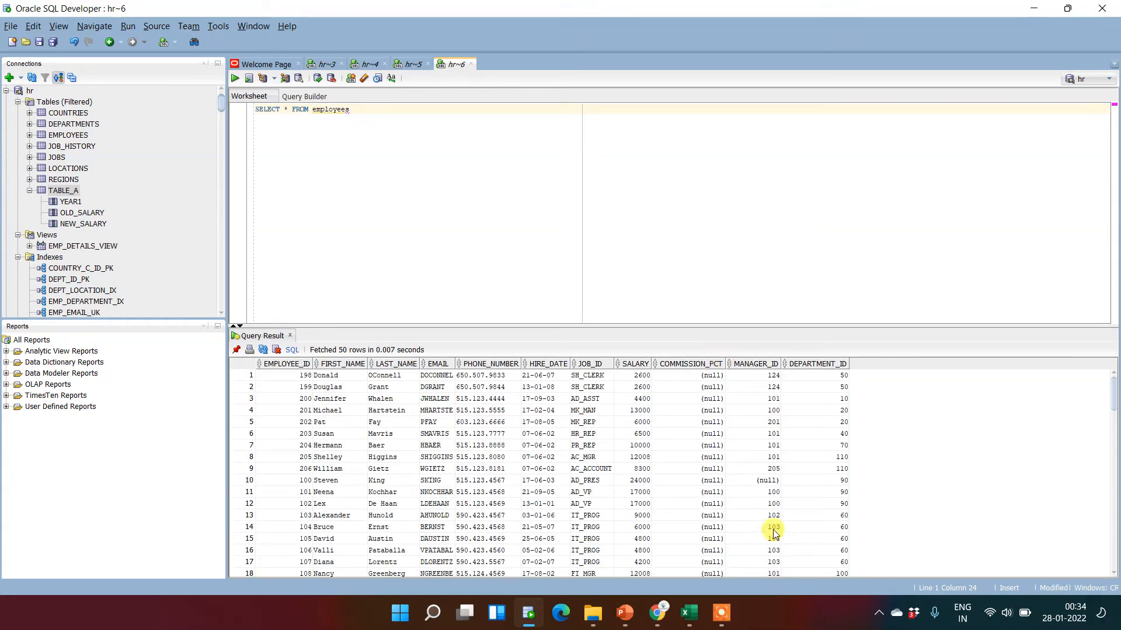
{"action": "scroll", "scroll_direction": "down", "scroll_amount": 3}
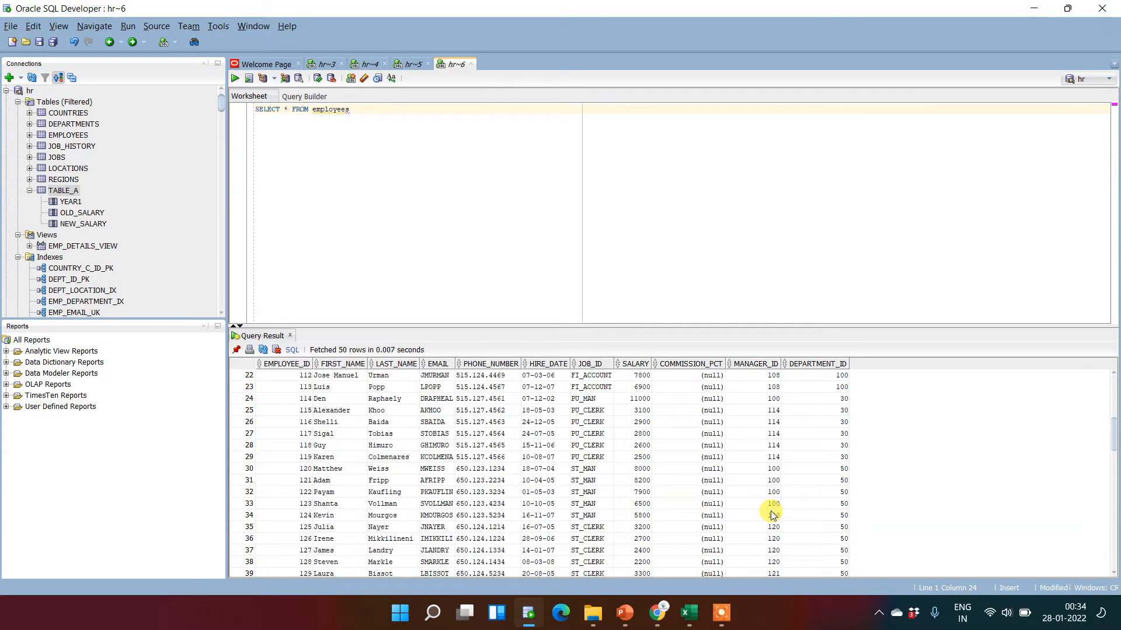
{"action": "scroll", "scroll_direction": "down", "scroll_amount": 3}
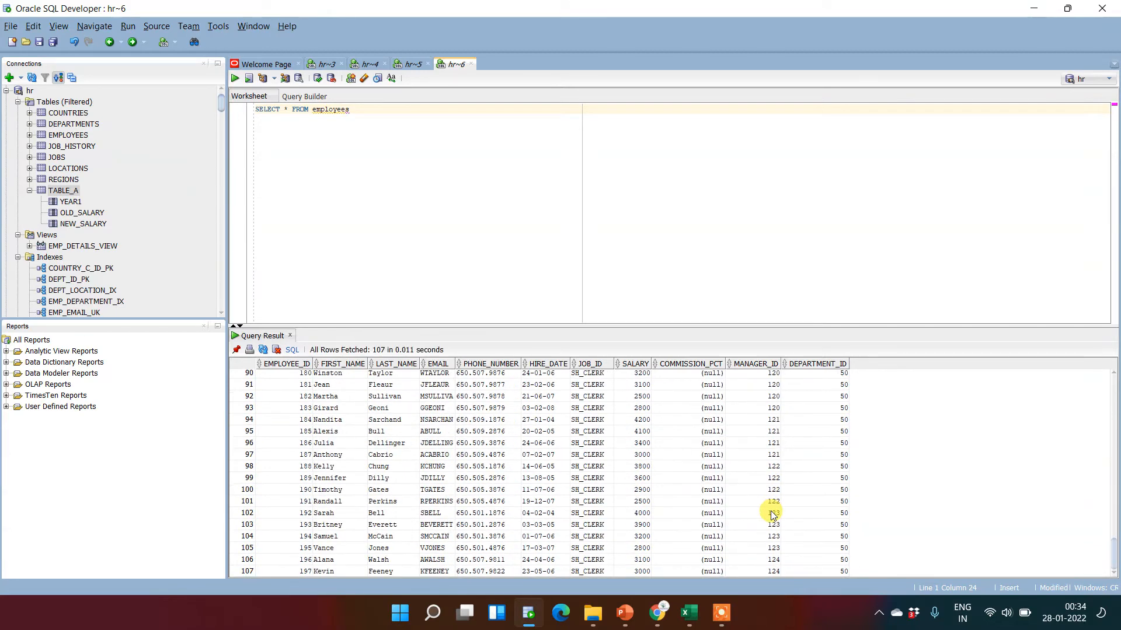
{"action": "scroll", "scroll_direction": "up", "scroll_amount": 3}
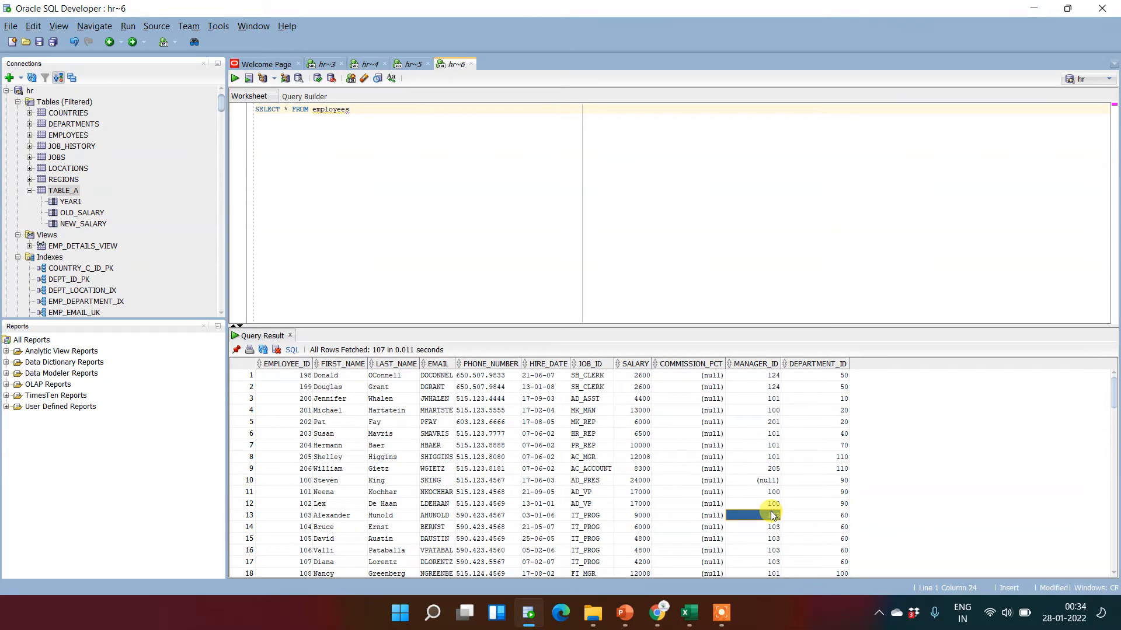
{"action": "left_click", "coordinate": [546, 375]}
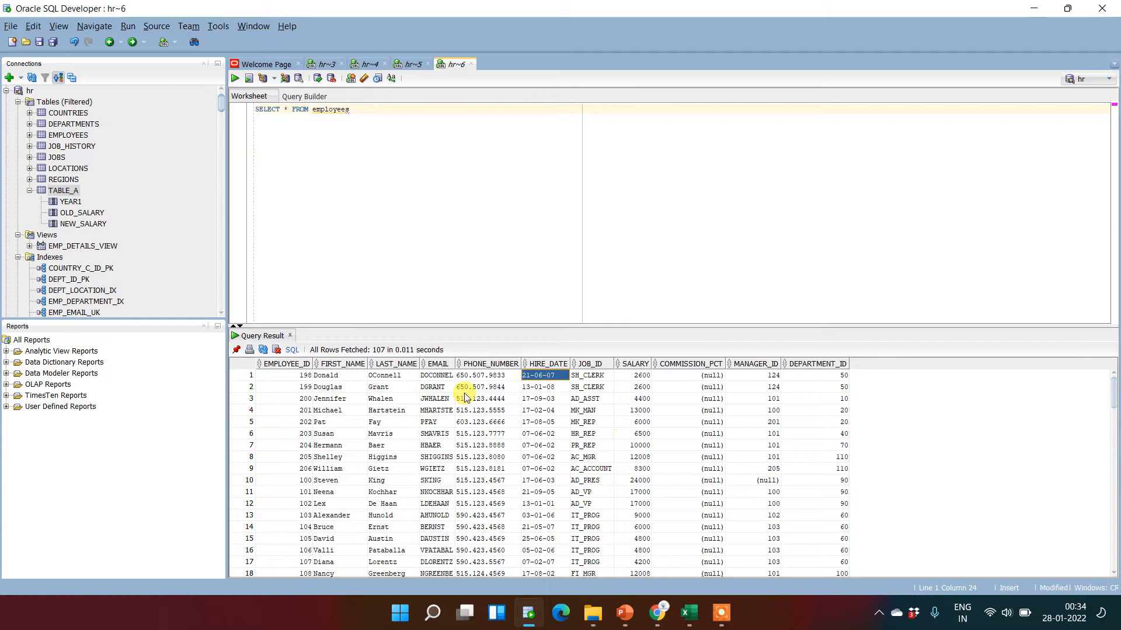
{"action": "left_click", "coordinate": [480, 398]}
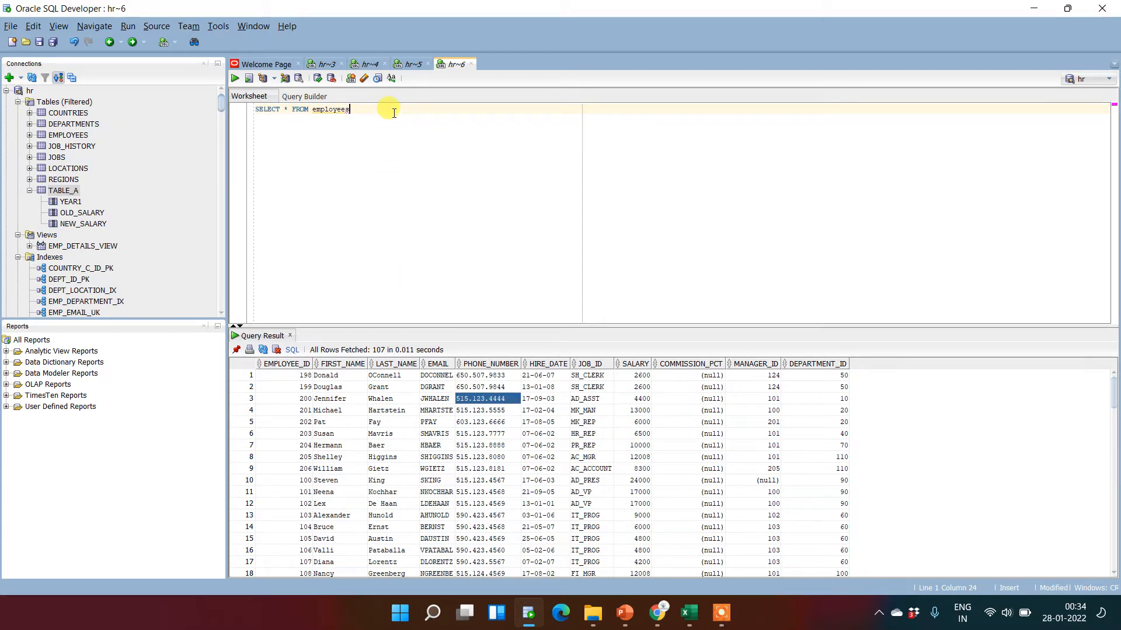
{"action": "key", "text": "Return"}
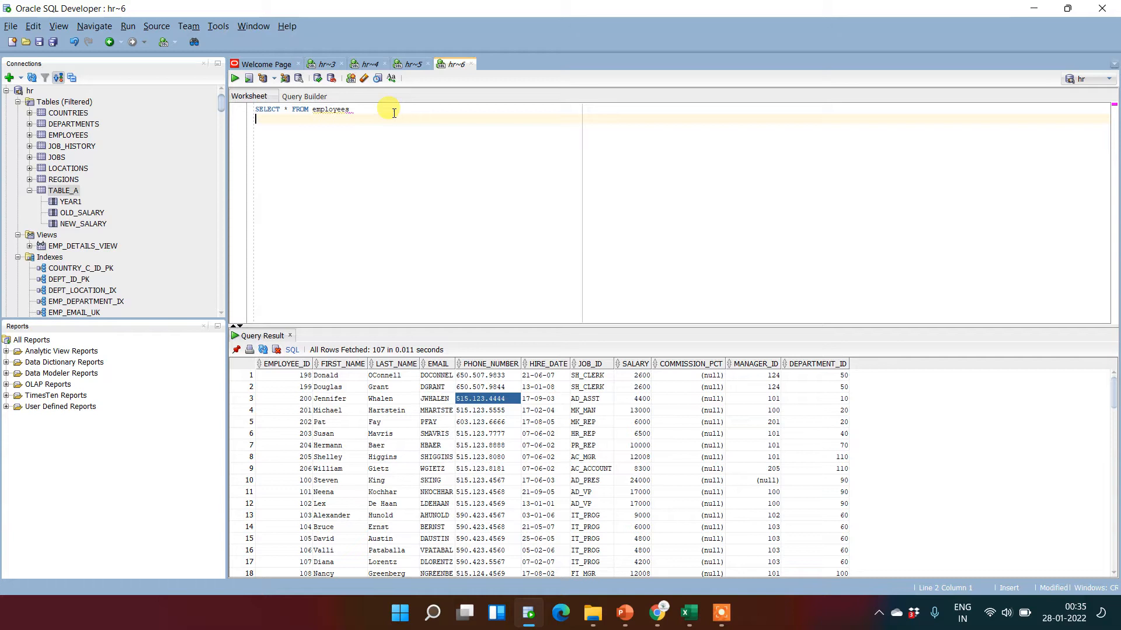
Step: Append FETCH FIRST 5 ROWS ONLY; to the employees query and select the whole statement
{"action": "type", "text": "FET"}
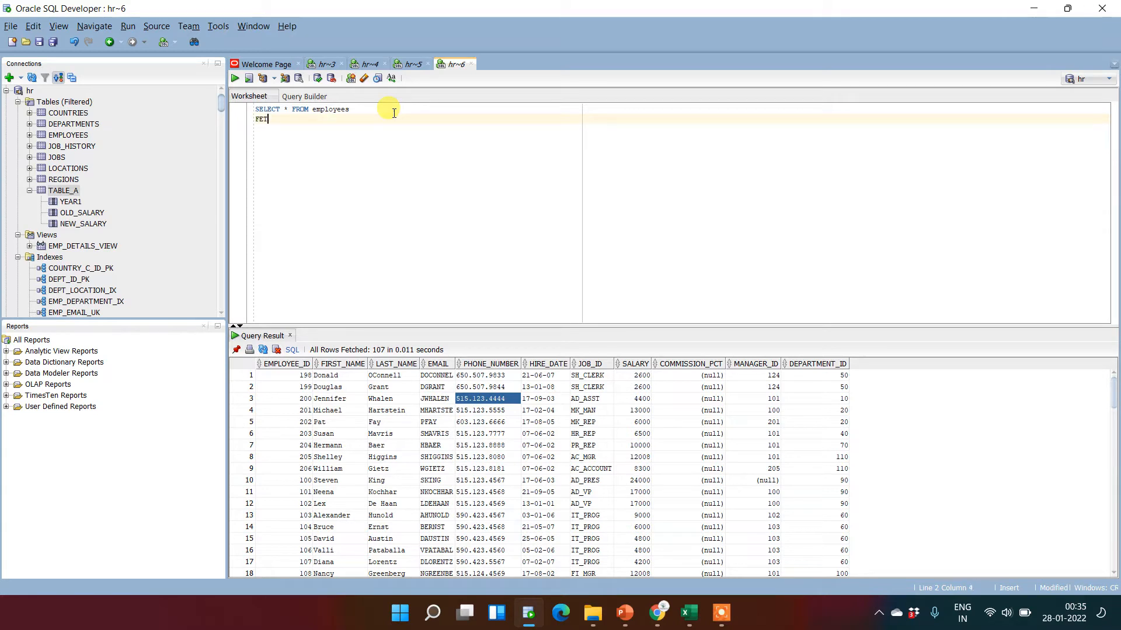
{"action": "type", "text": "CH 5"}
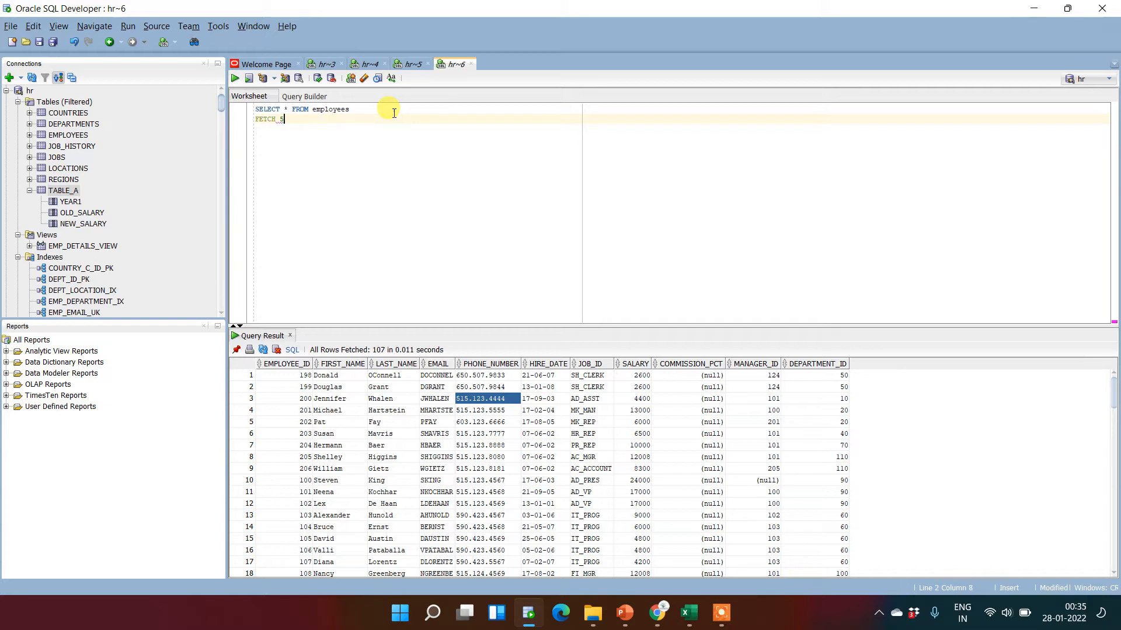
{"action": "type", "text": "RO"}
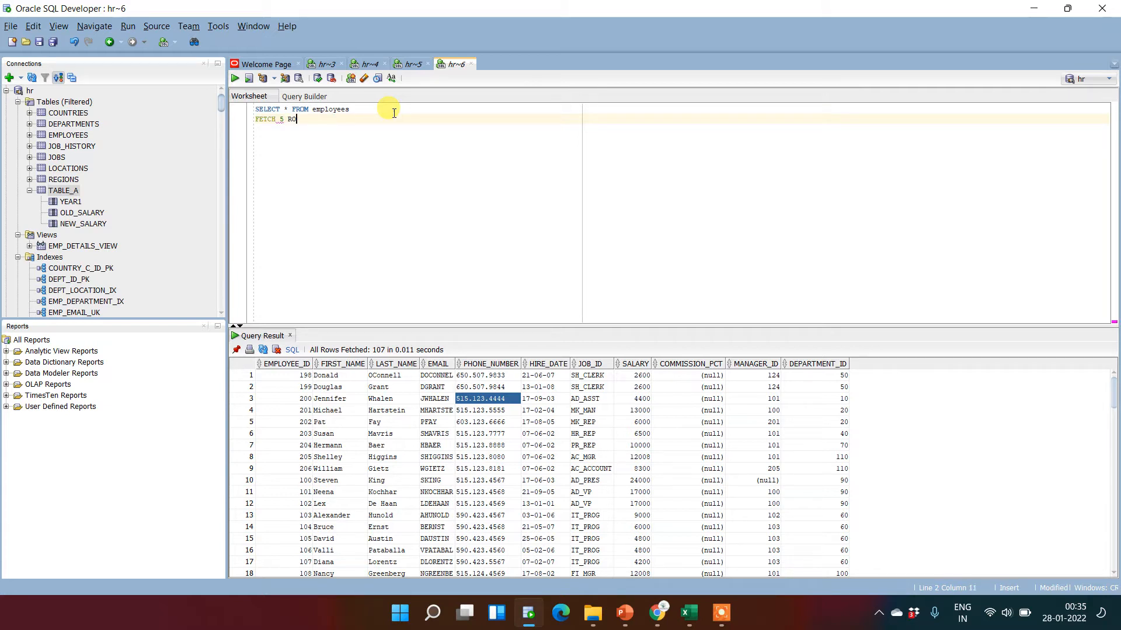
{"action": "type", "text": "WS ON"}
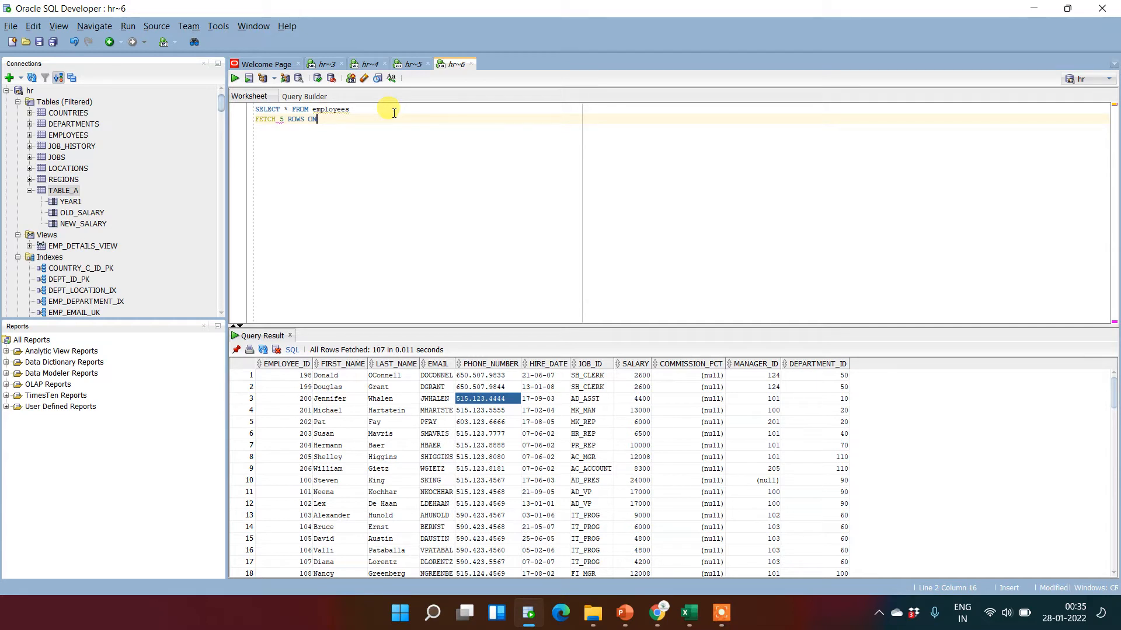
{"action": "type", "text": "LY;"}
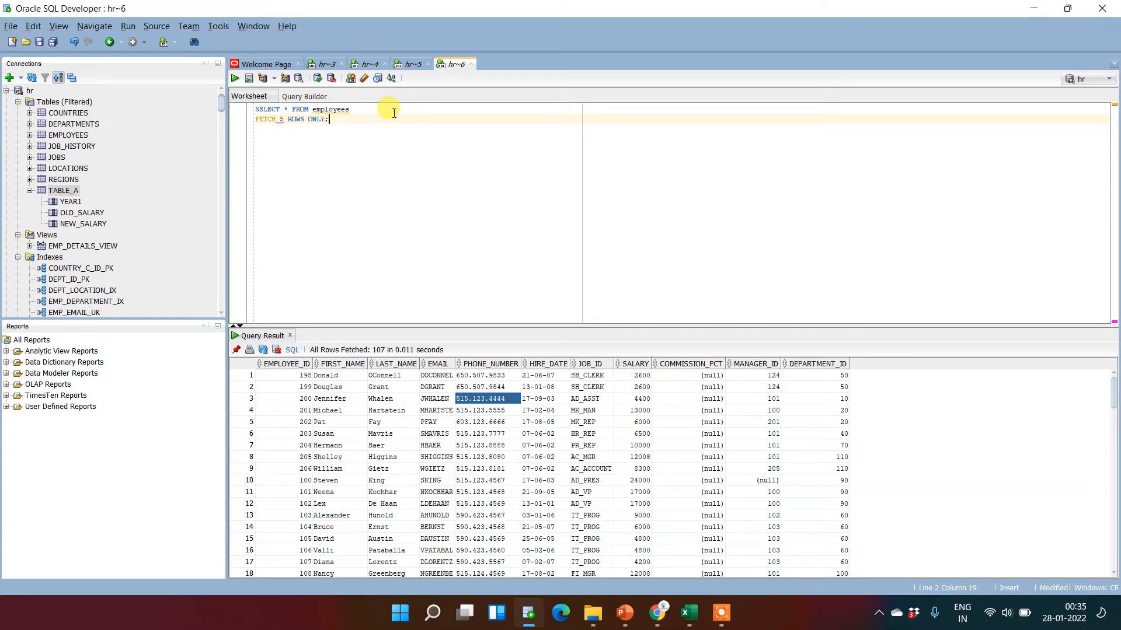
{"action": "key", "text": "Left"}
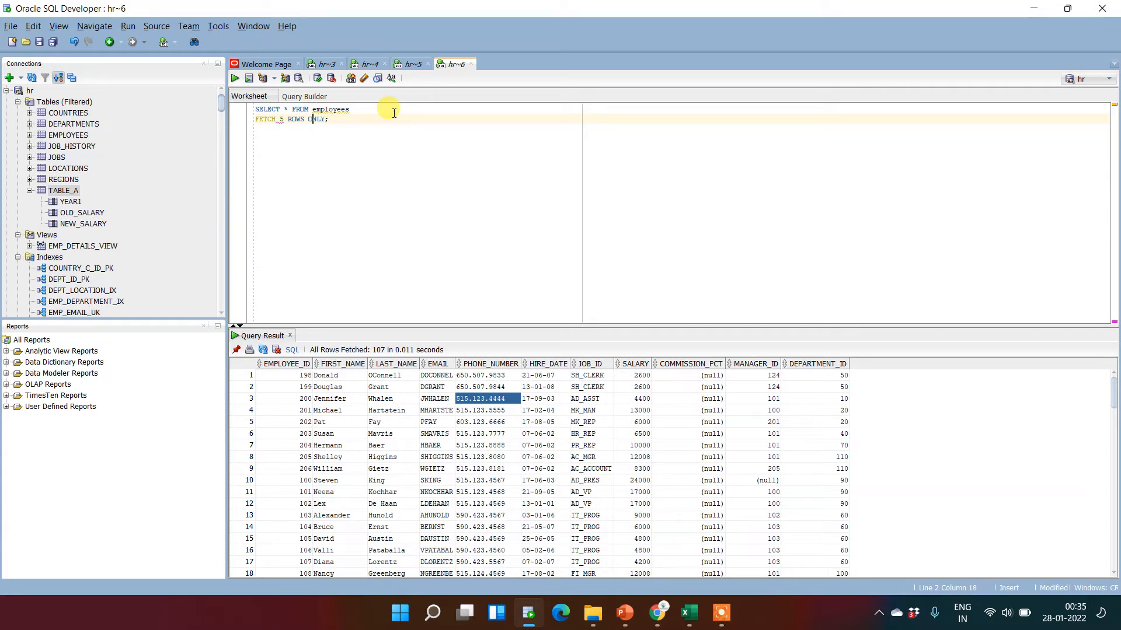
{"action": "type", "text": "FIRST"}
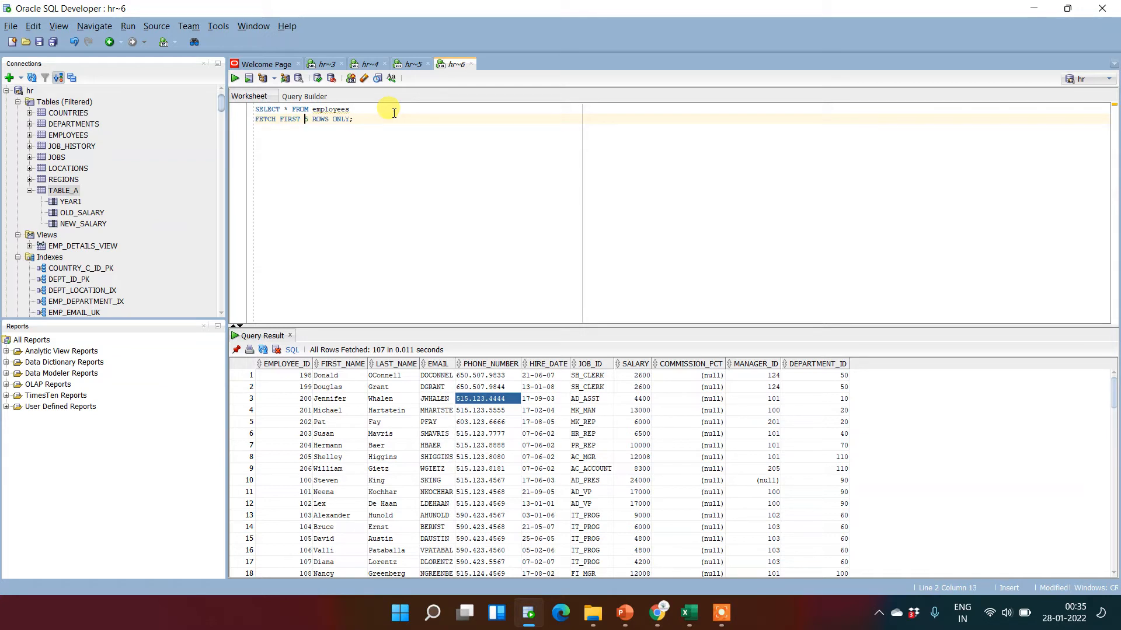
{"action": "key", "text": "ctrl+a"}
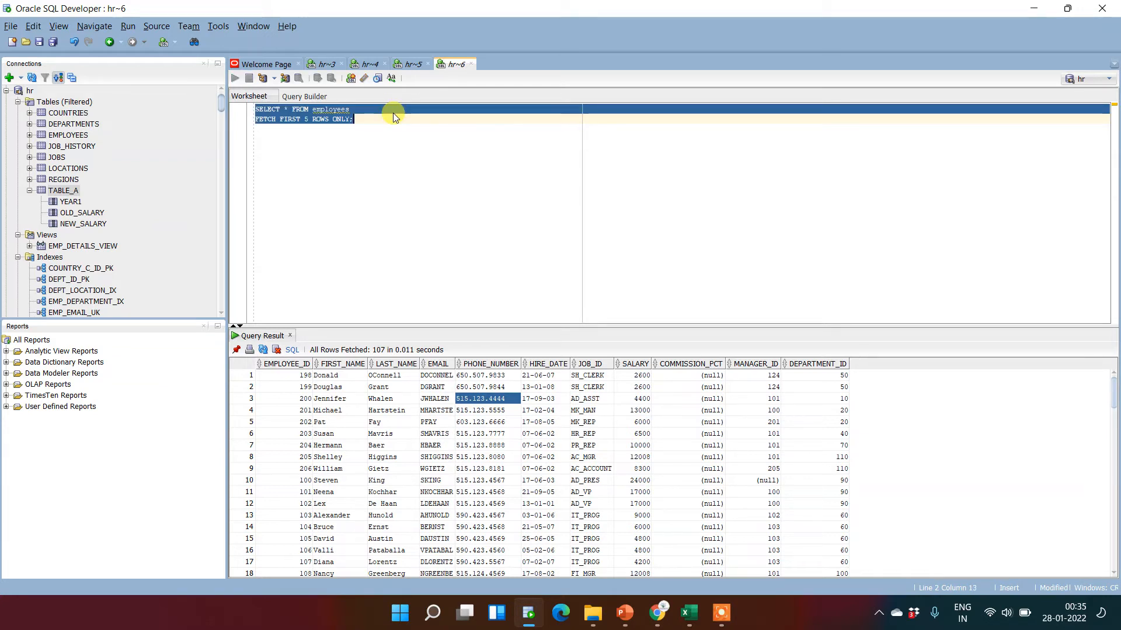
Step: Run the FETCH FIRST query to return only 5 employee rows, then move below it
{"action": "left_click", "coordinate": [235, 79]}
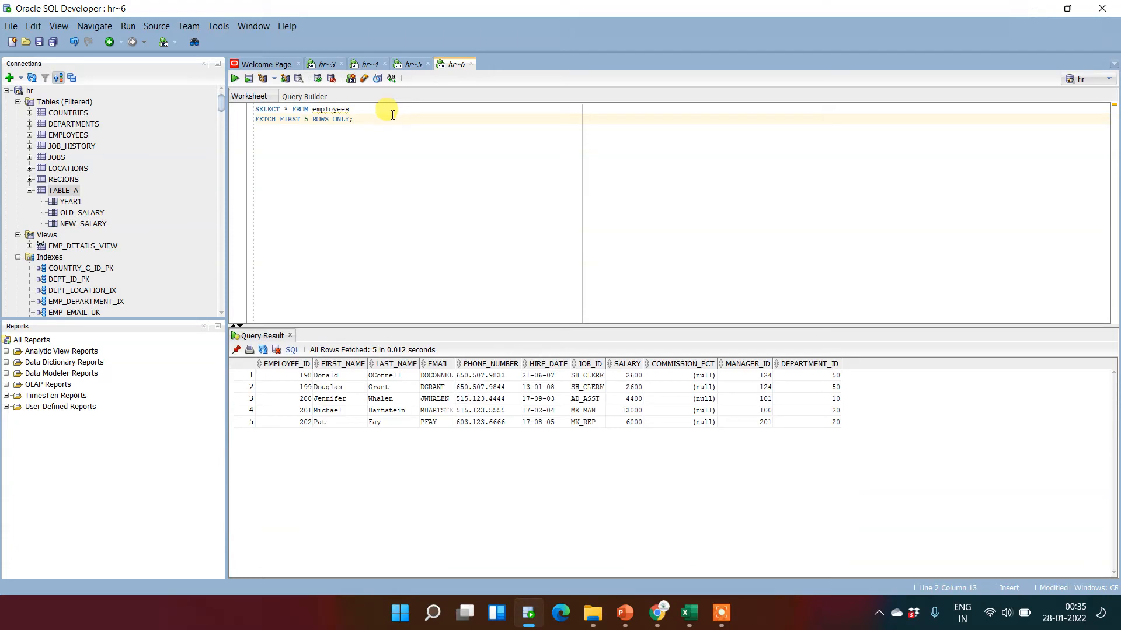
{"action": "left_click", "coordinate": [388, 119]}
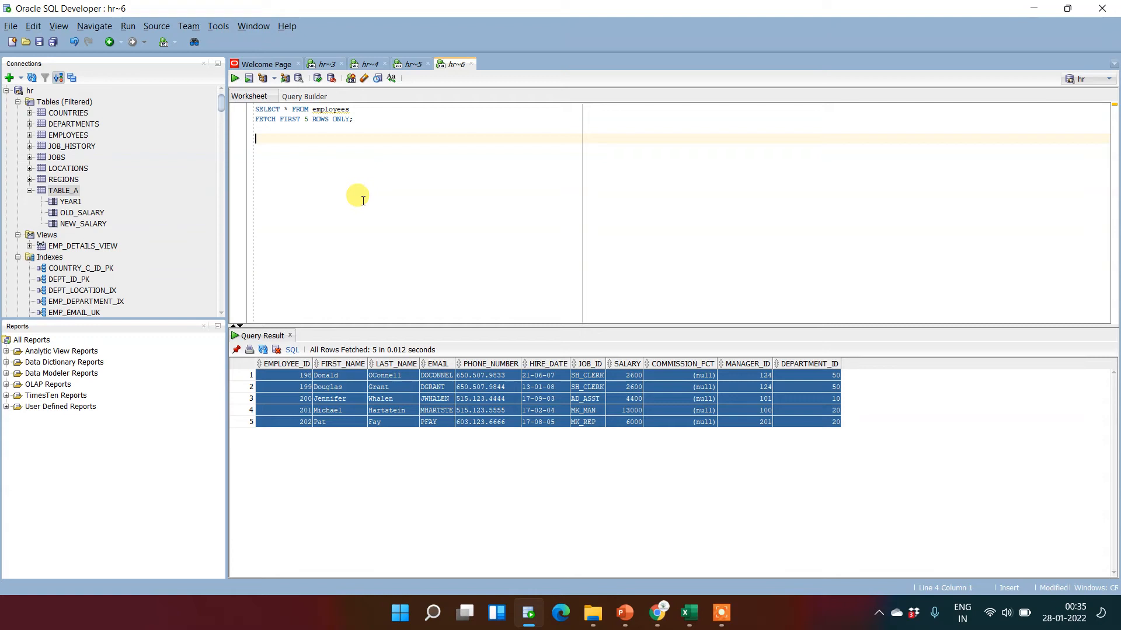
Step: Write a second query SELECT * FROM employees WHERE ROWNUM <= 7; on two lines
{"action": "type", "text": "SELECT"}
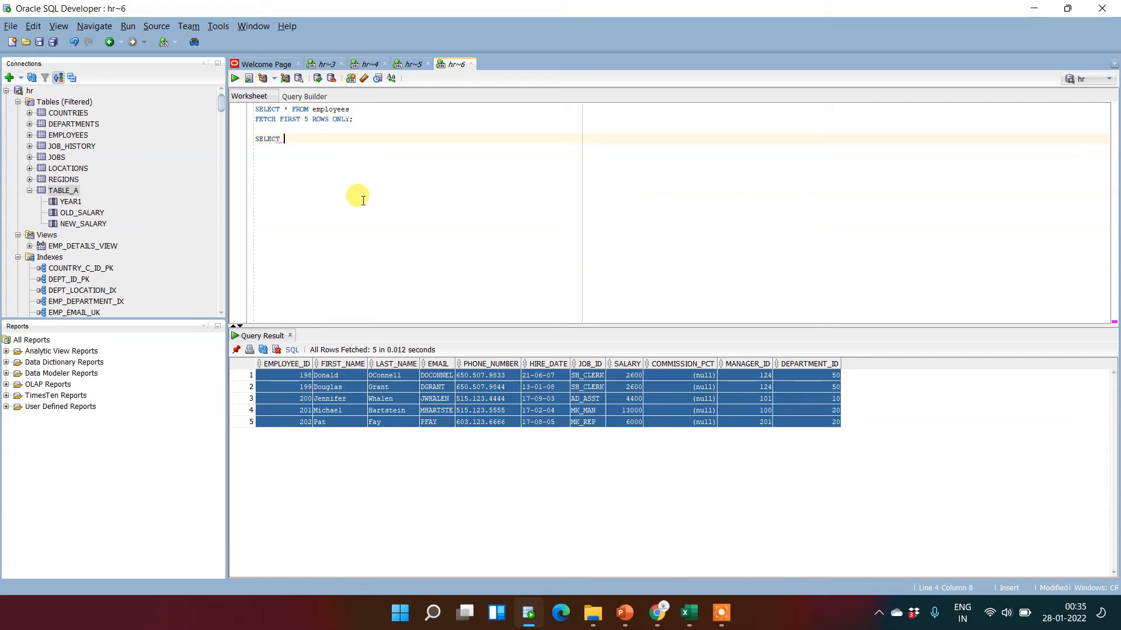
{"action": "type", "text": "* FROM"}
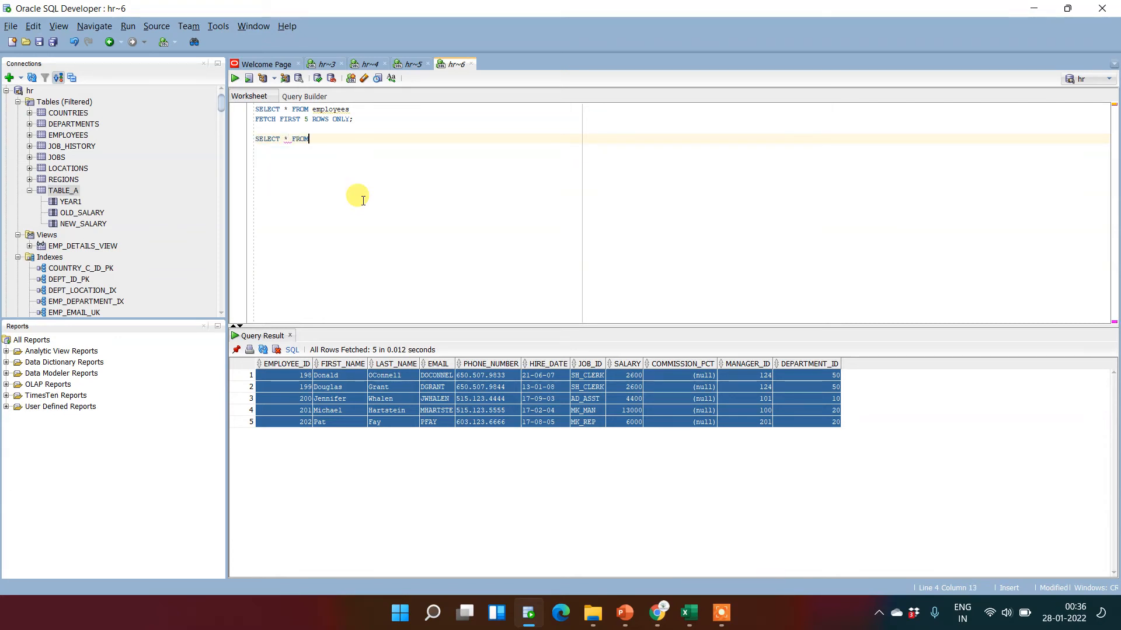
{"action": "type", "text": "\" \""}
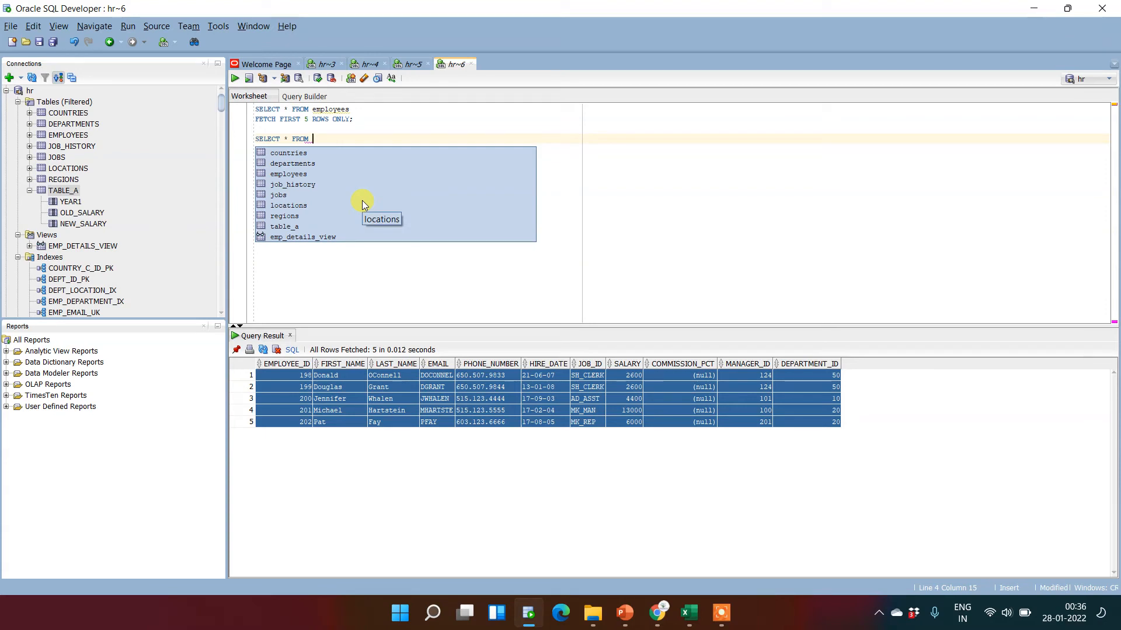
{"action": "type", "text": "EMP"}
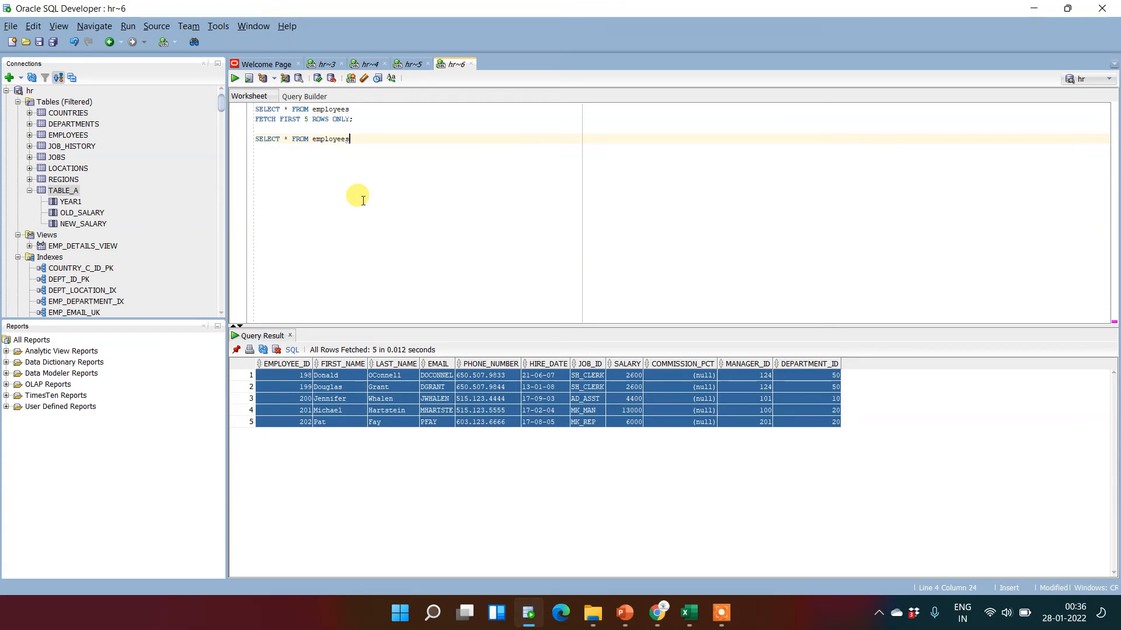
{"action": "key", "text": "Return"}
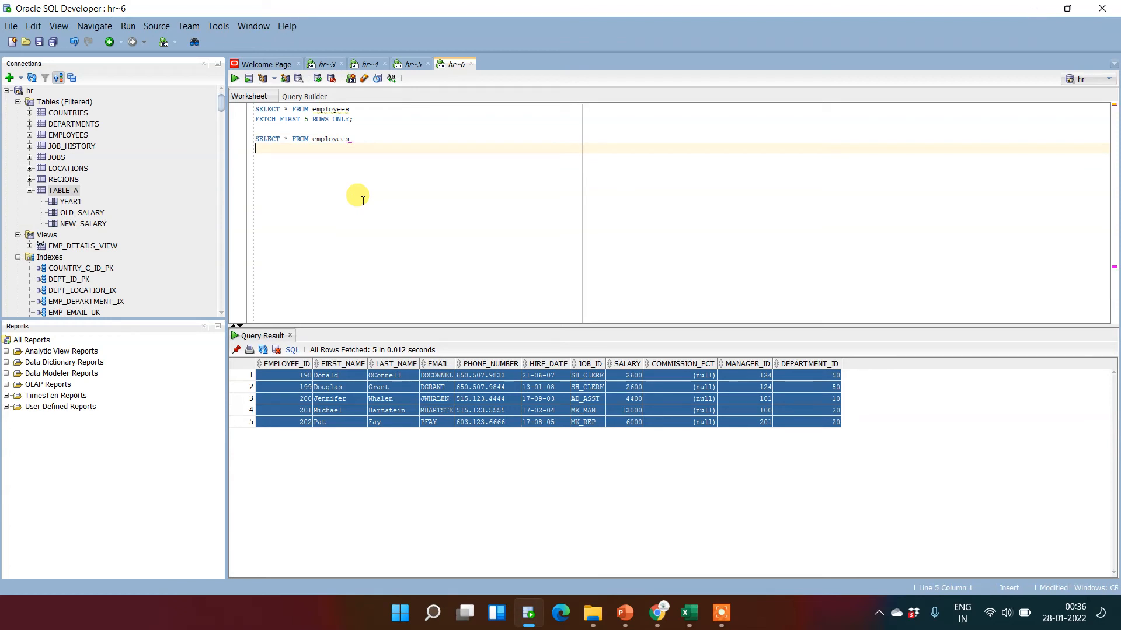
{"action": "type", "text": "WHERE"}
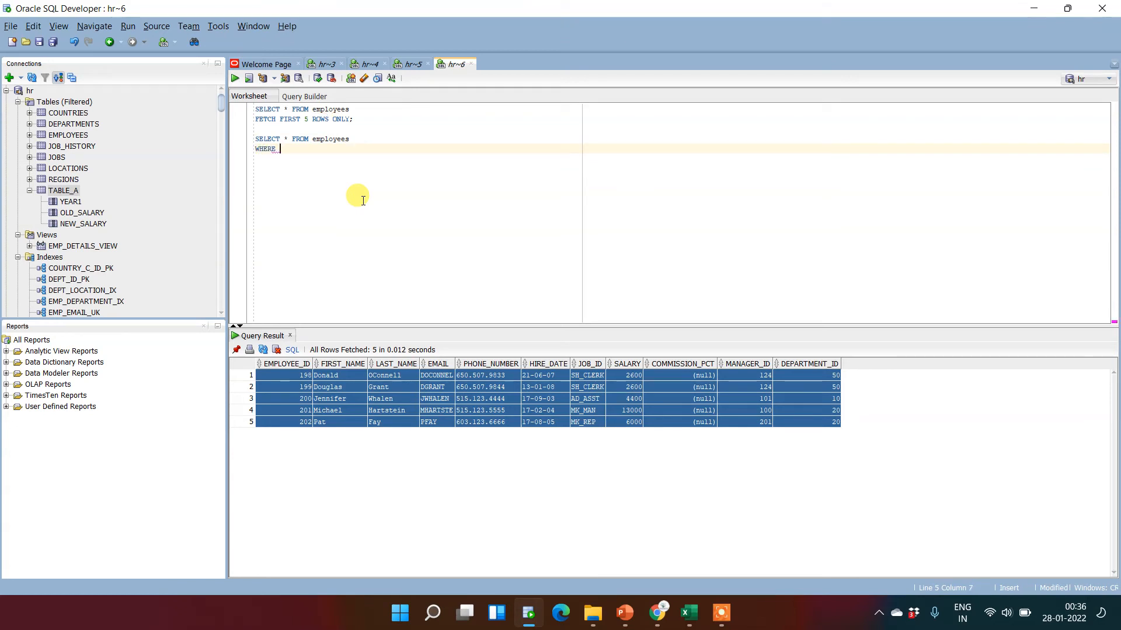
{"action": "type", "text": "ROWNUM <"}
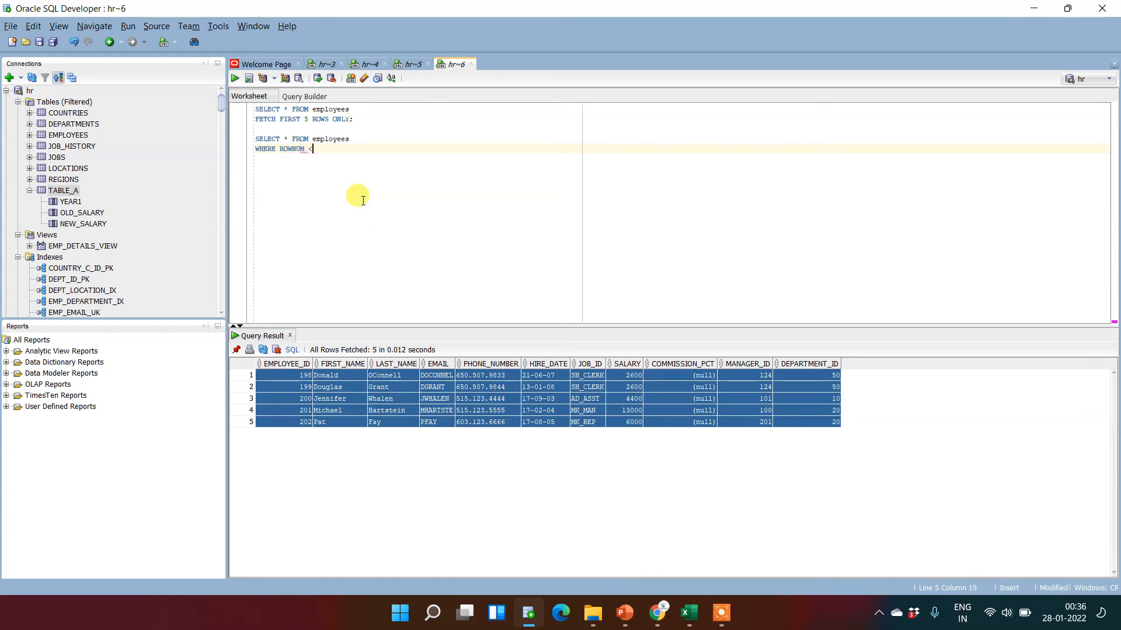
{"action": "type", "text": "="}
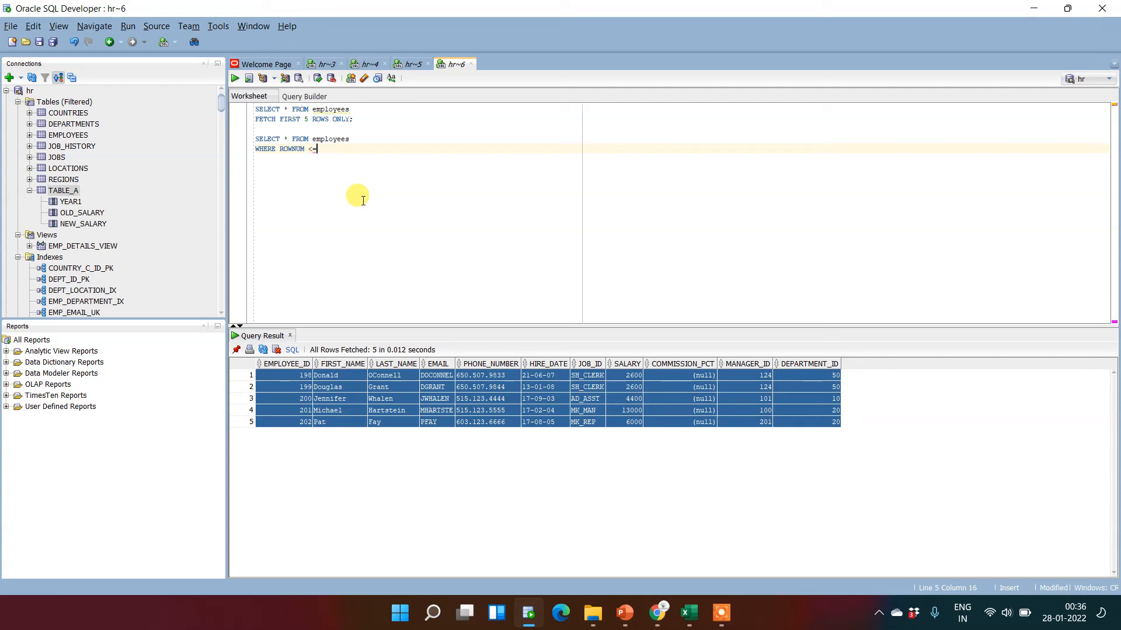
{"action": "type", "text": "7;"}
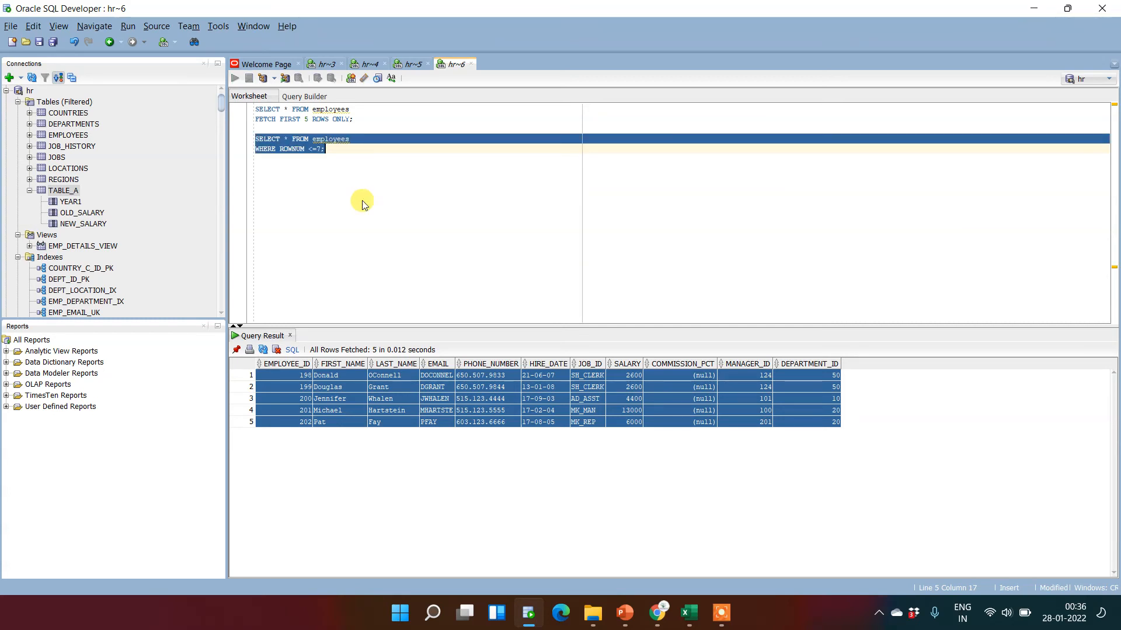
Step: Run the ROWNUM <= 9 query returning 9 employees and point out Shelley's and Hermann's rows
{"action": "left_click", "coordinate": [235, 79]}
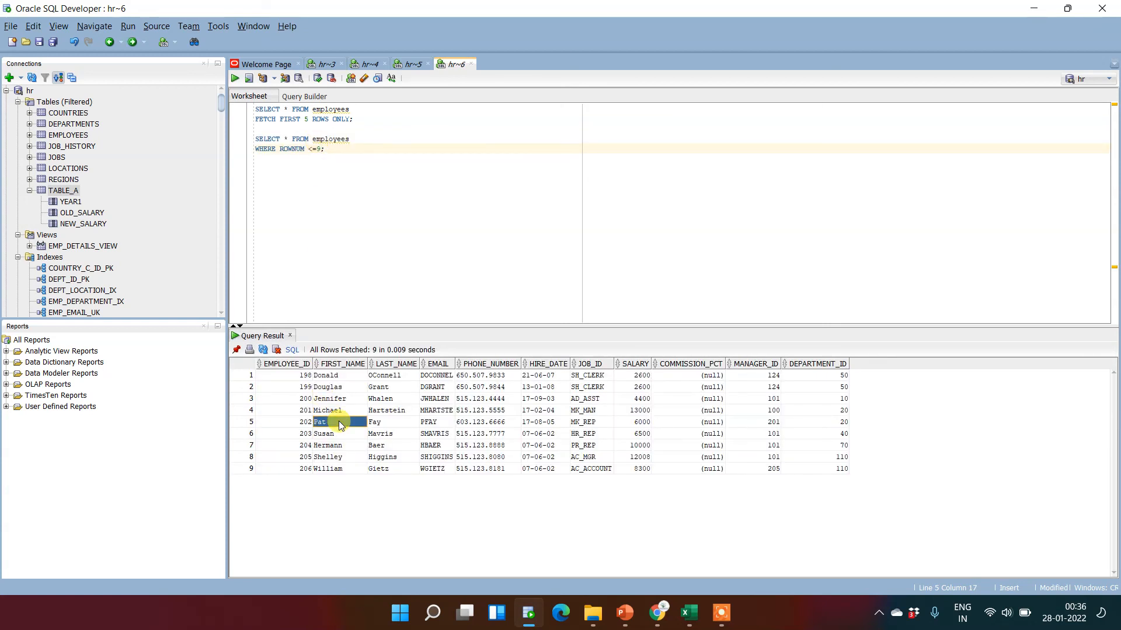
{"action": "left_click", "coordinate": [326, 457]}
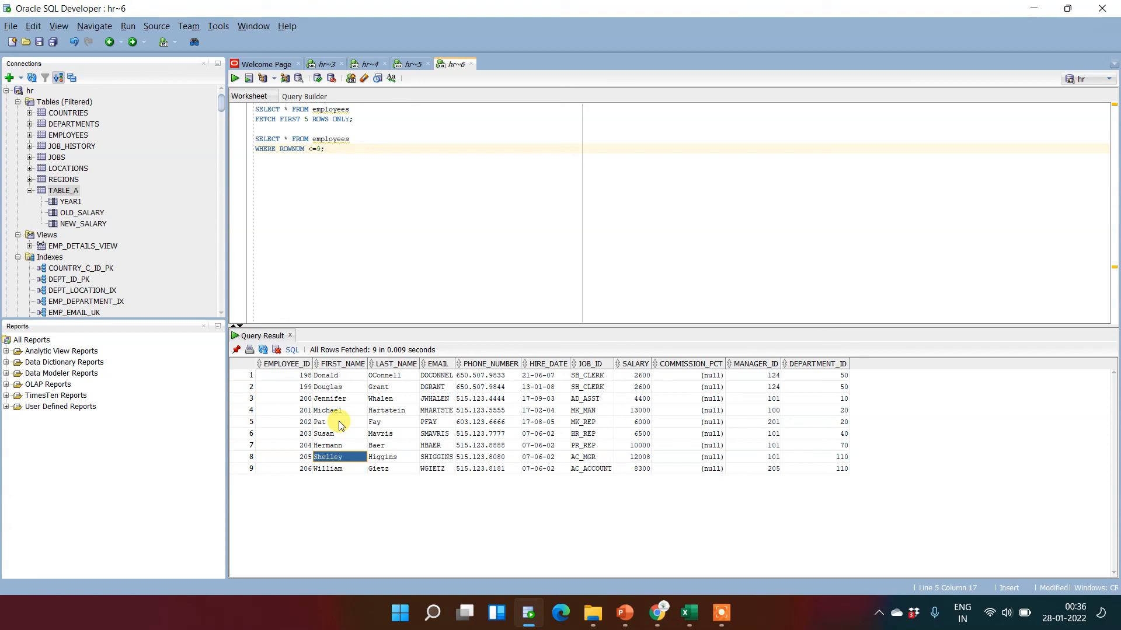
{"action": "left_click", "coordinate": [326, 444]}
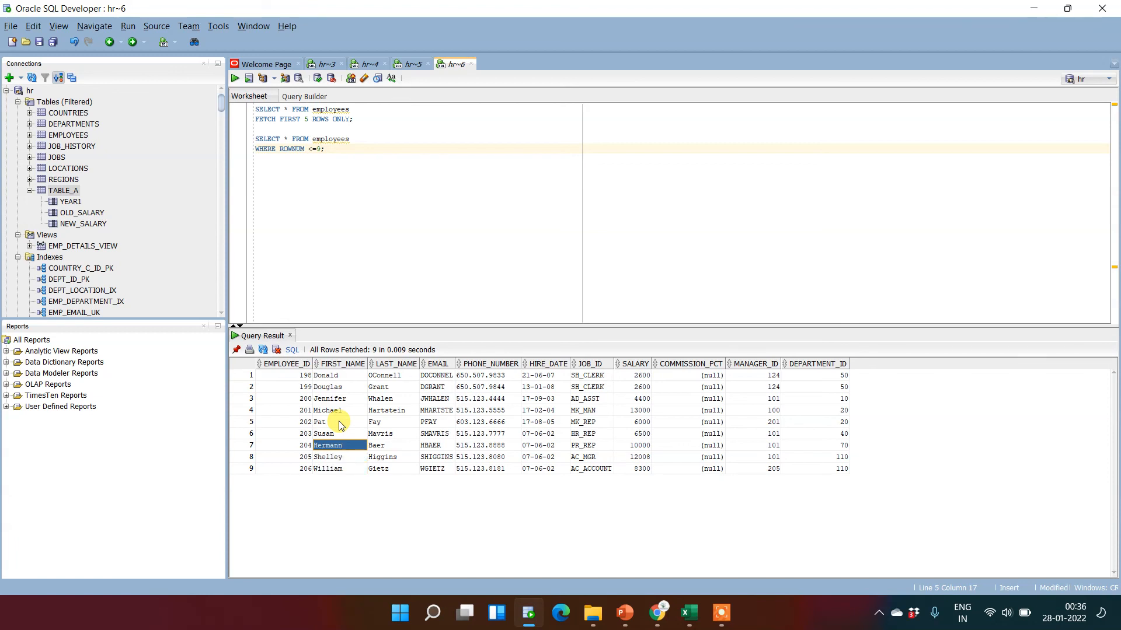